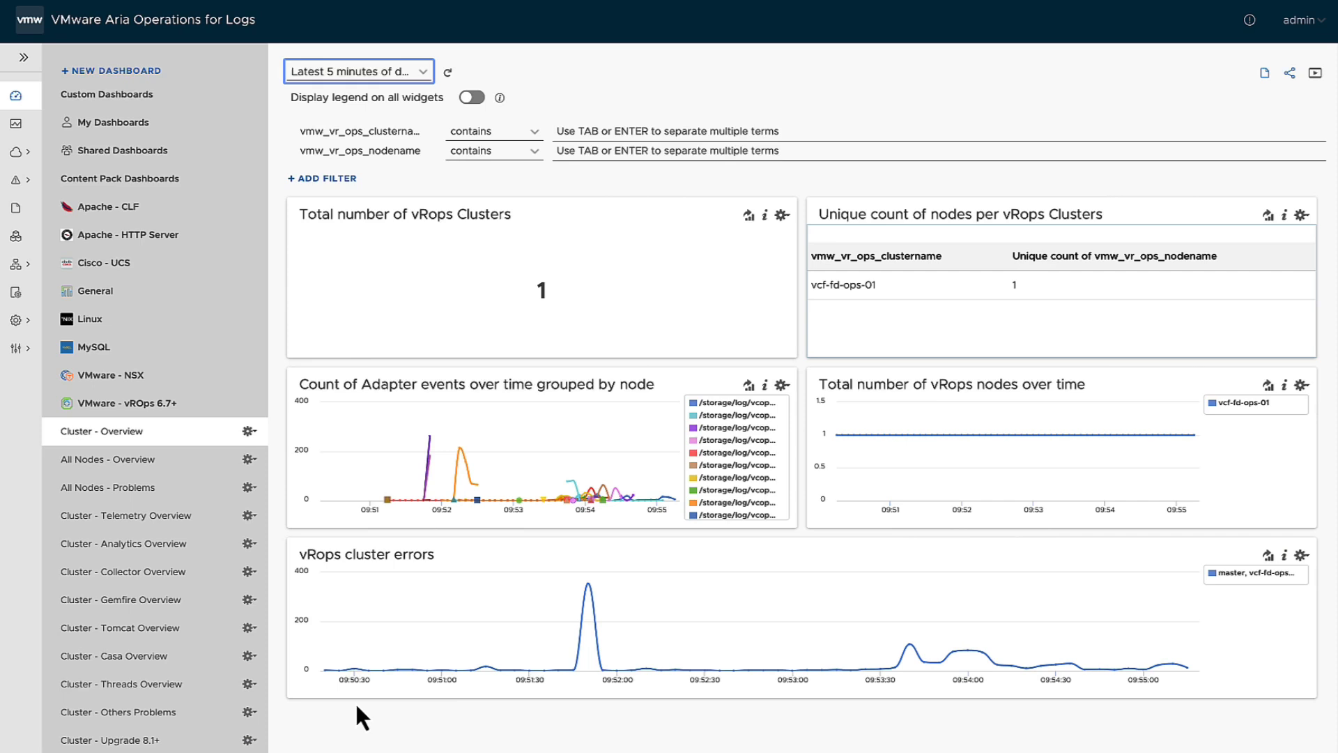
pyautogui.moveTo(102, 120)
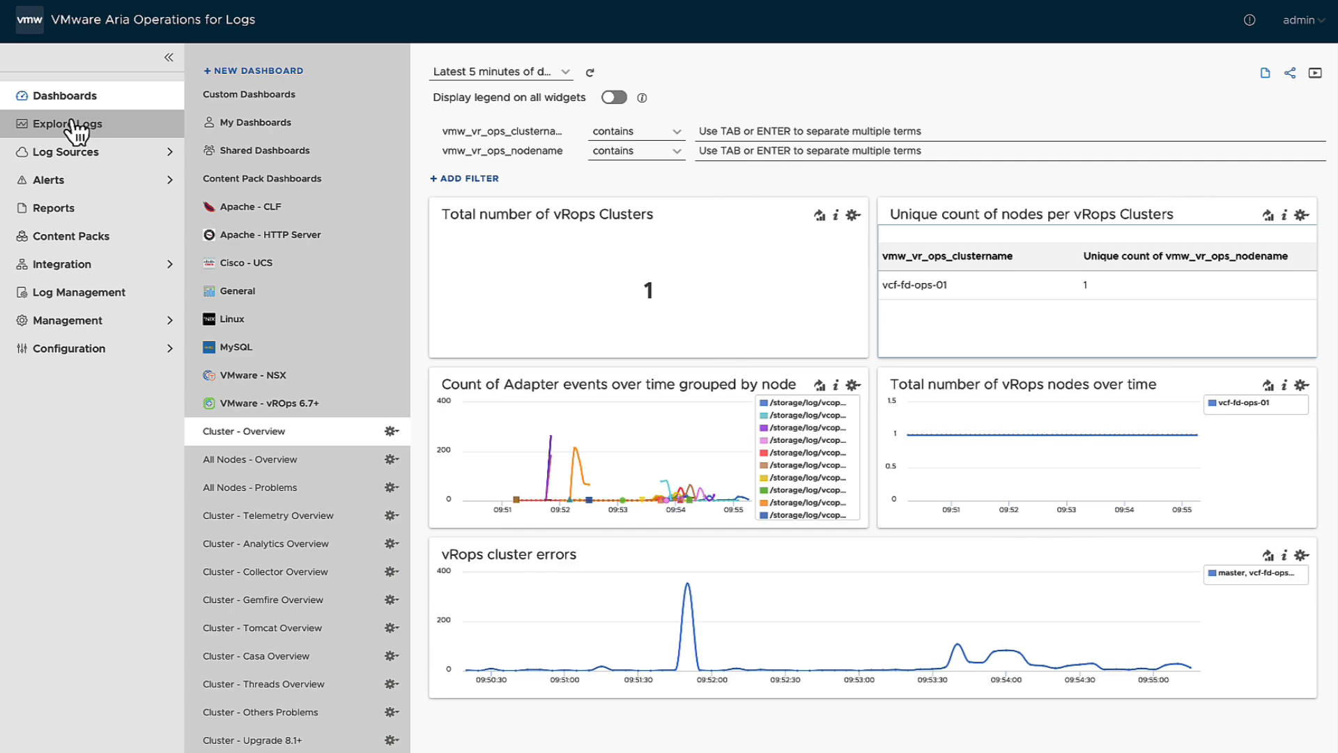
# - Show the Explore Logs page with the latest five minutes of log events
pyautogui.click(65, 124)
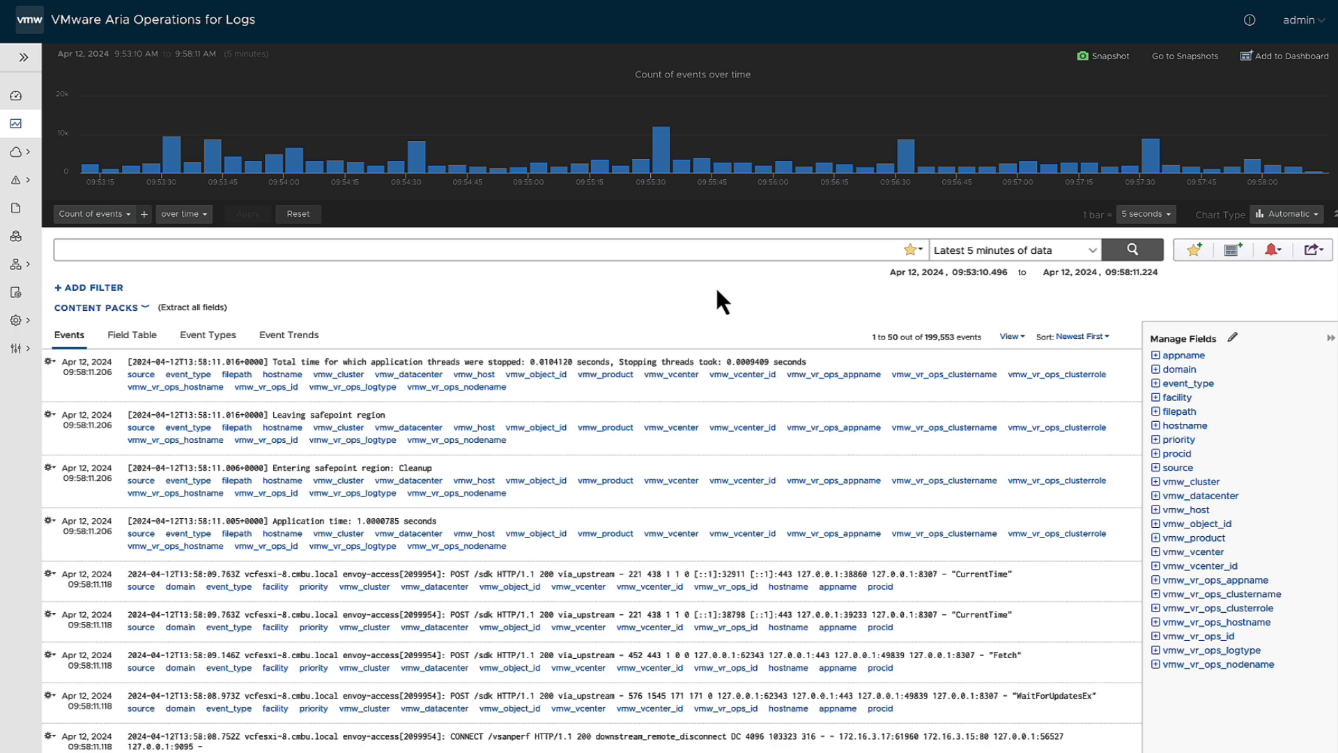
pyautogui.moveTo(587, 453)
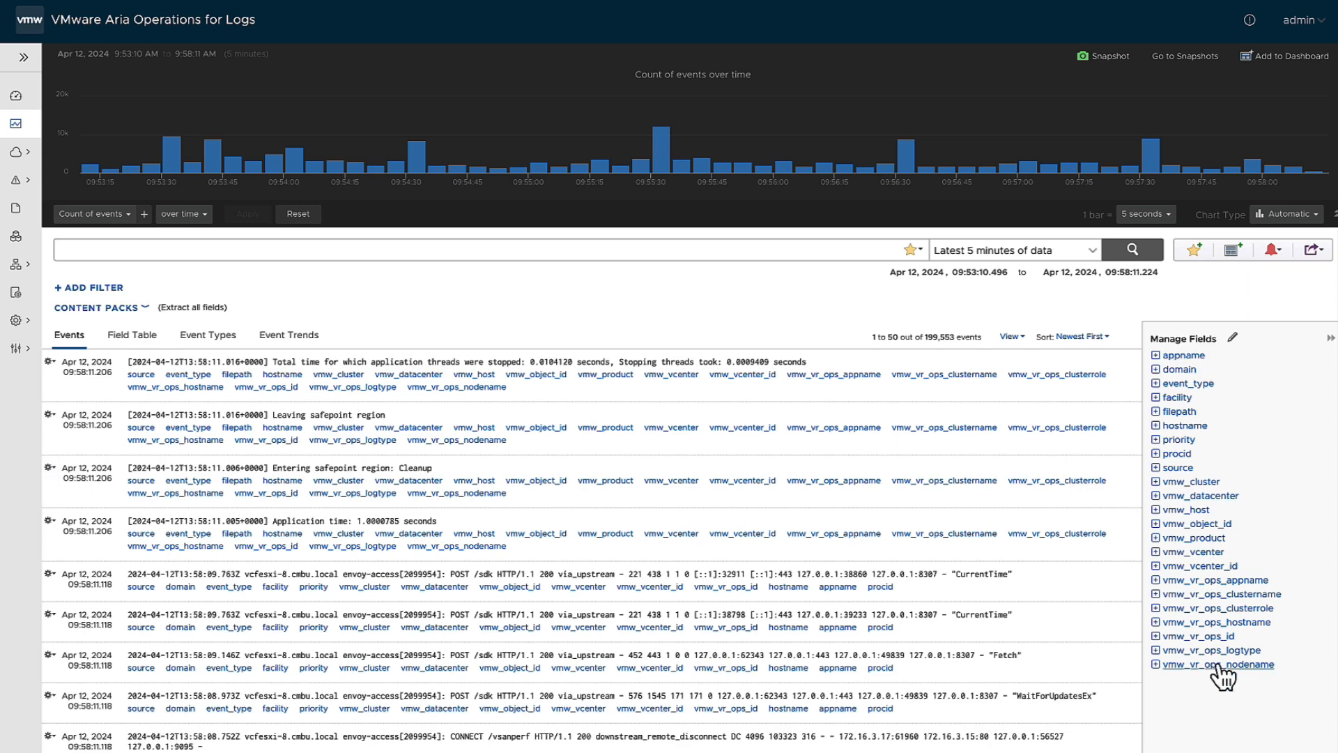
pyautogui.moveTo(1226, 664)
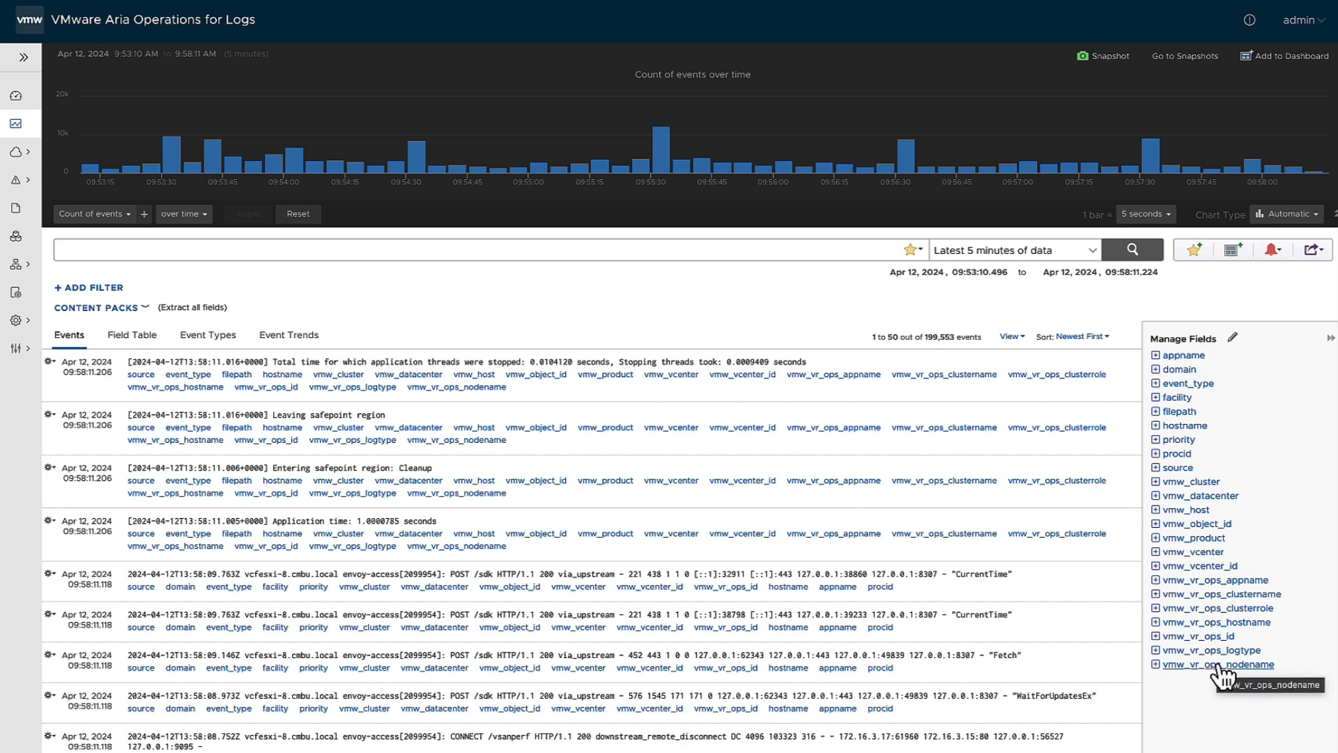
pyautogui.moveTo(1177, 397)
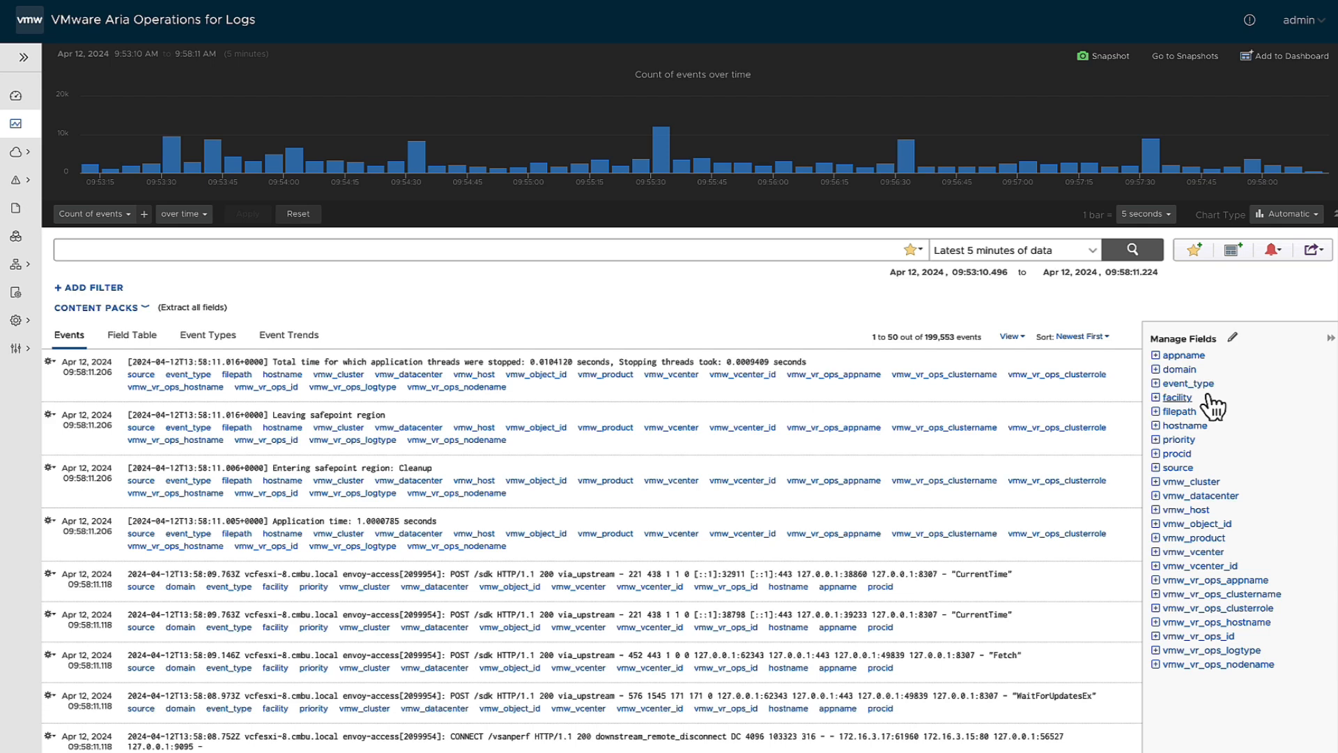
pyautogui.moveTo(1242, 412)
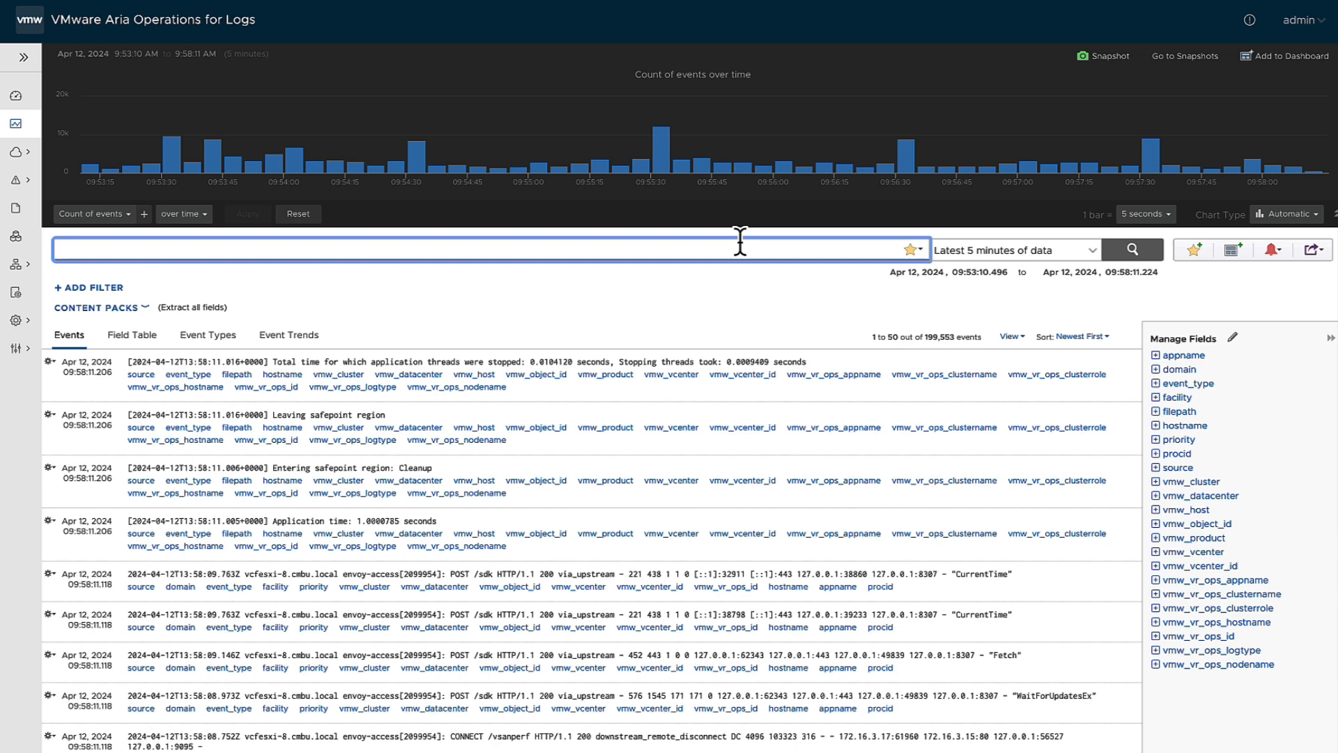
# - Query 'error' and keep only events whose text contains ECONNRESET, leaving 10 matches
pyautogui.write('error')
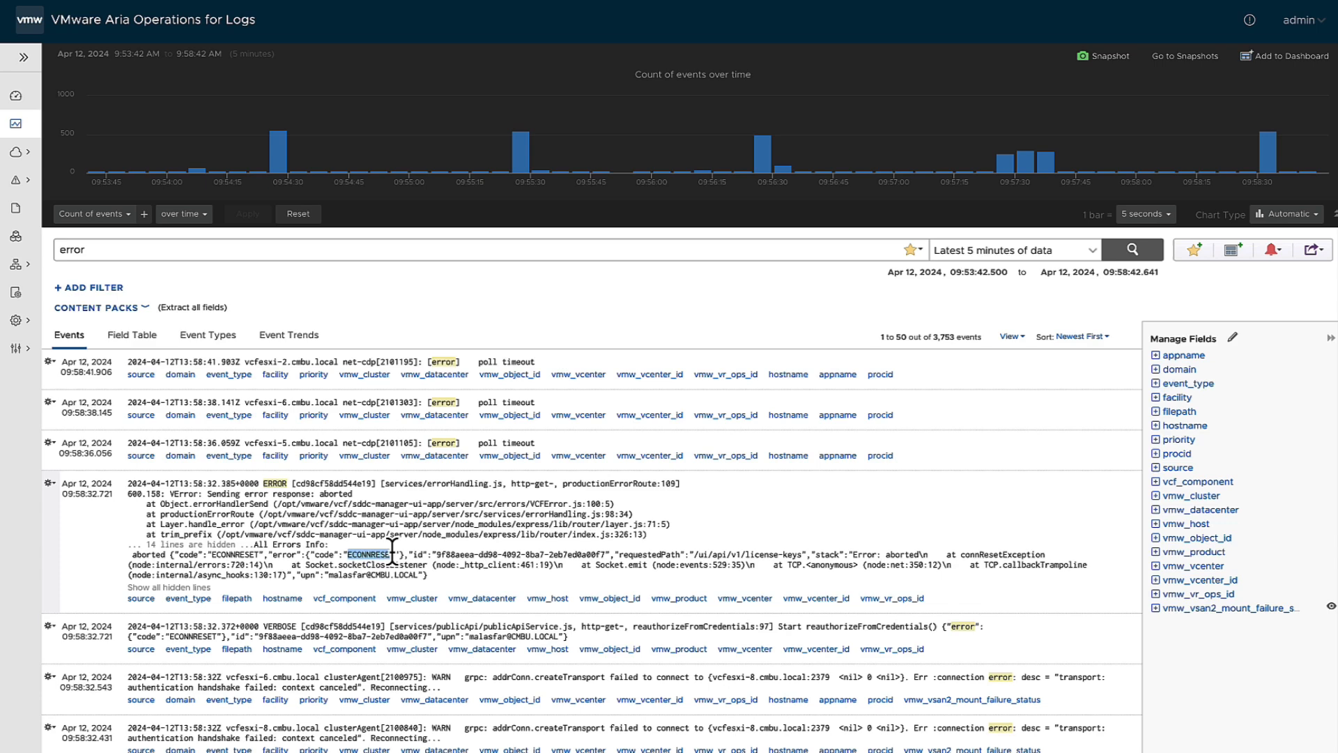
pyautogui.click(366, 554)
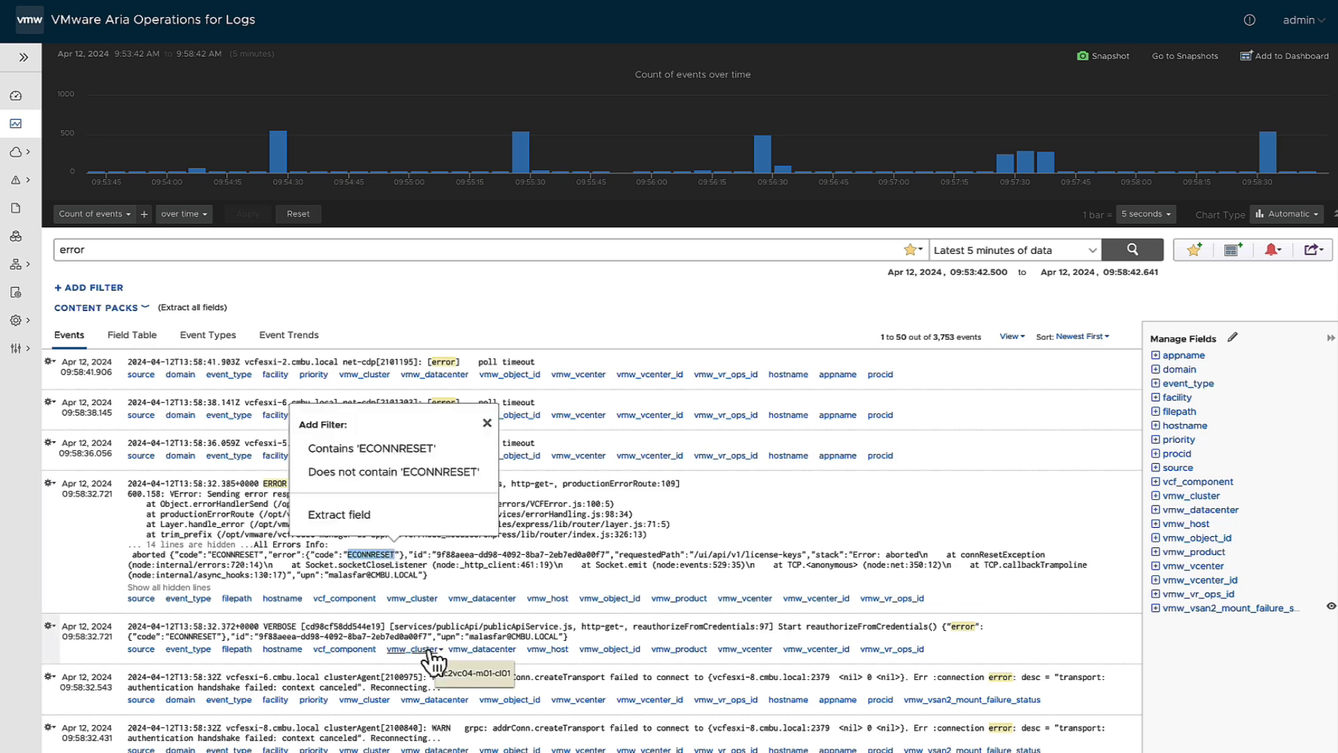
pyautogui.click(393, 473)
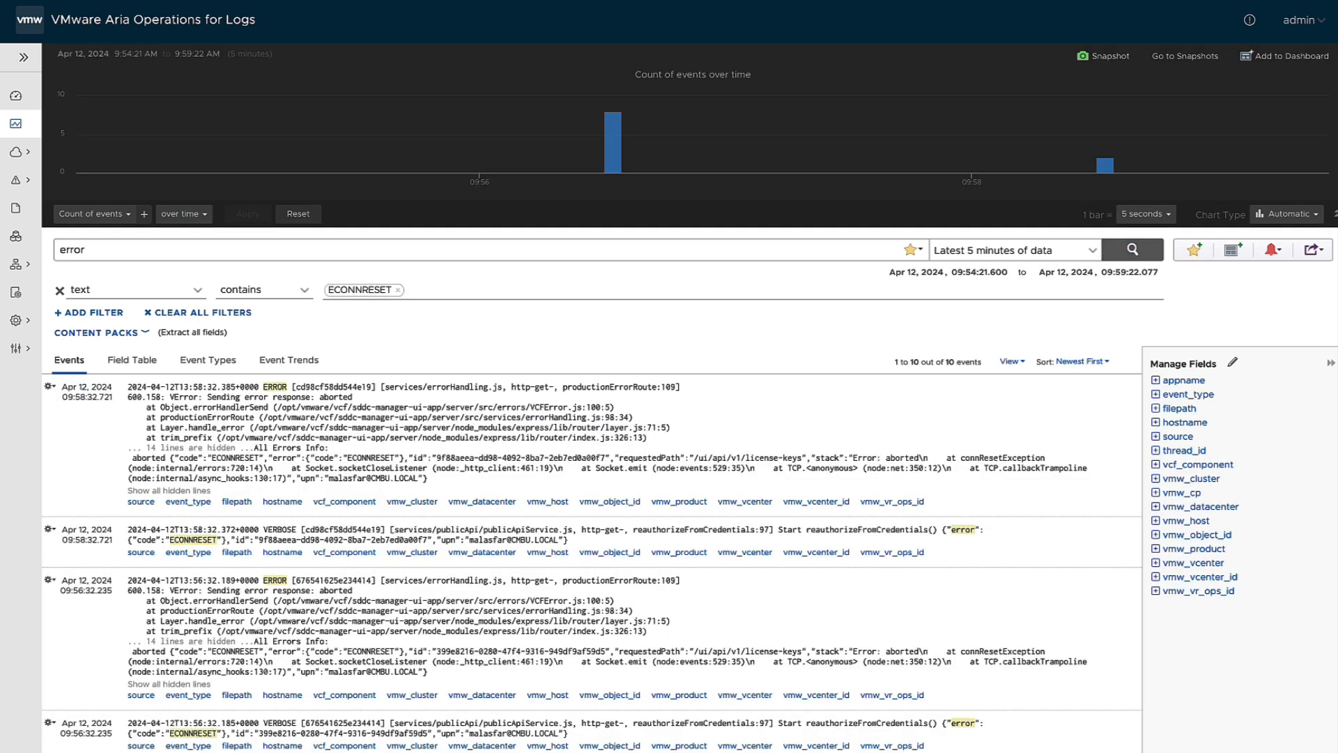
pyautogui.moveTo(149, 358)
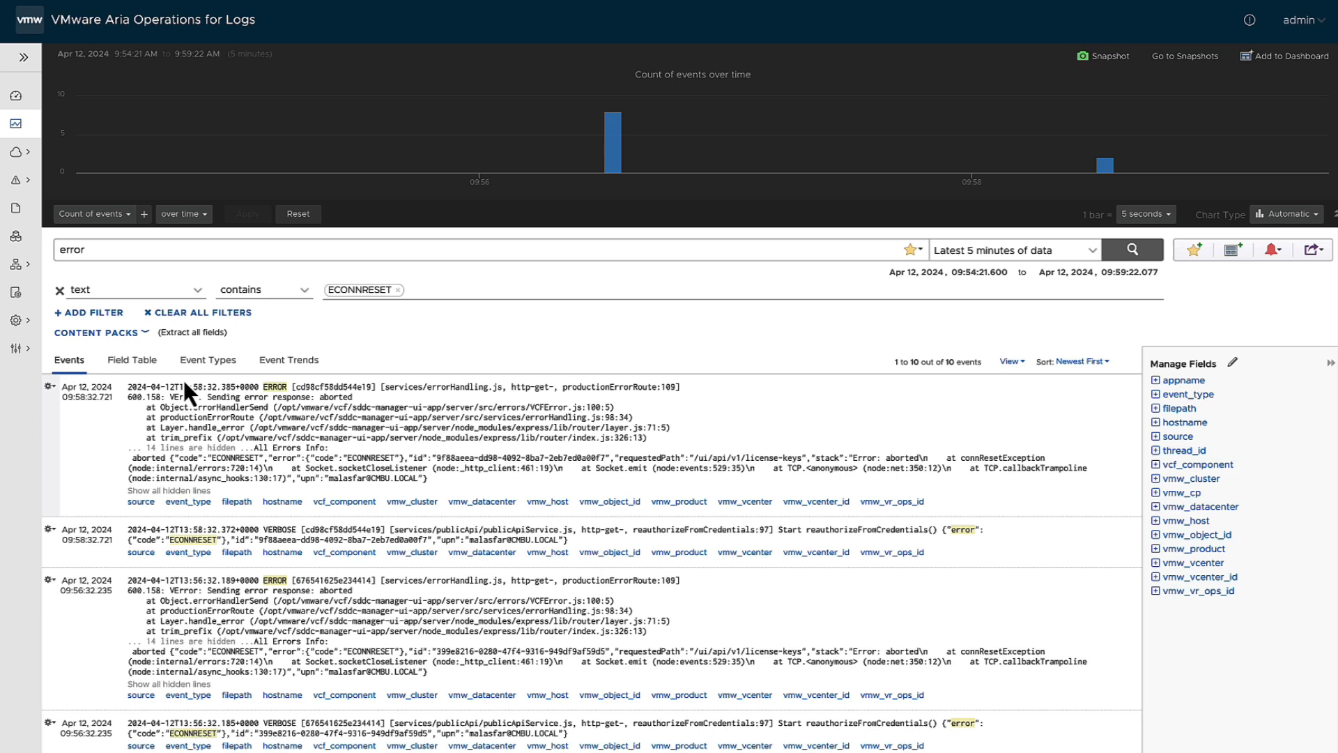
pyautogui.moveTo(329, 347)
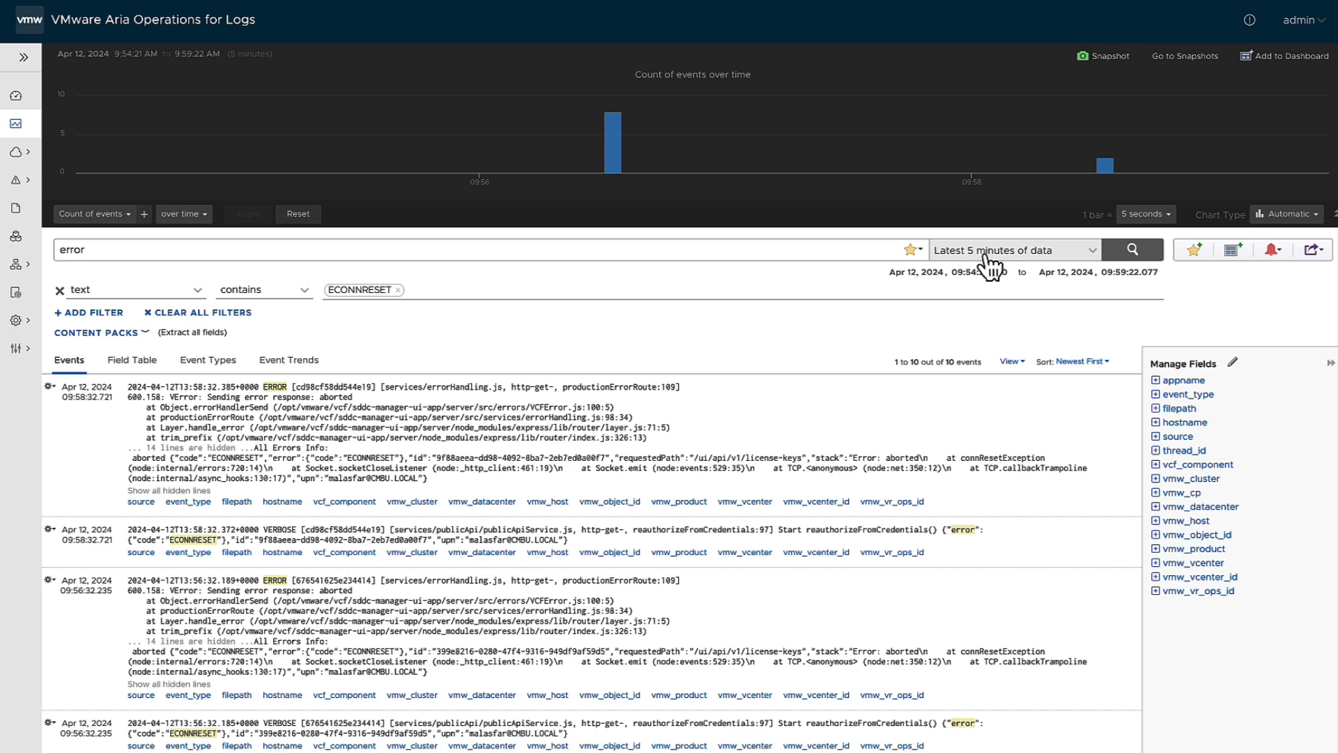
# - Widen the ECONNRESET error search to the latest hour and show results as a field table
pyautogui.click(1014, 250)
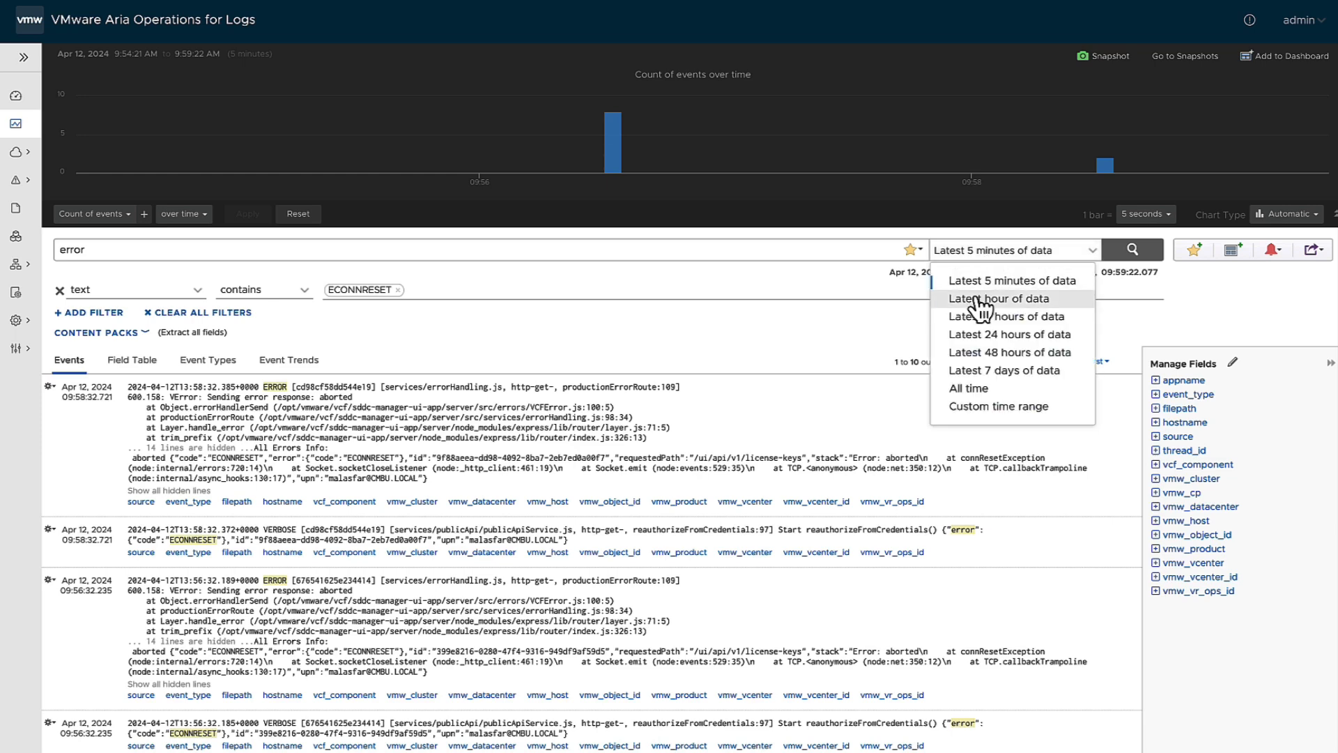
pyautogui.click(1001, 299)
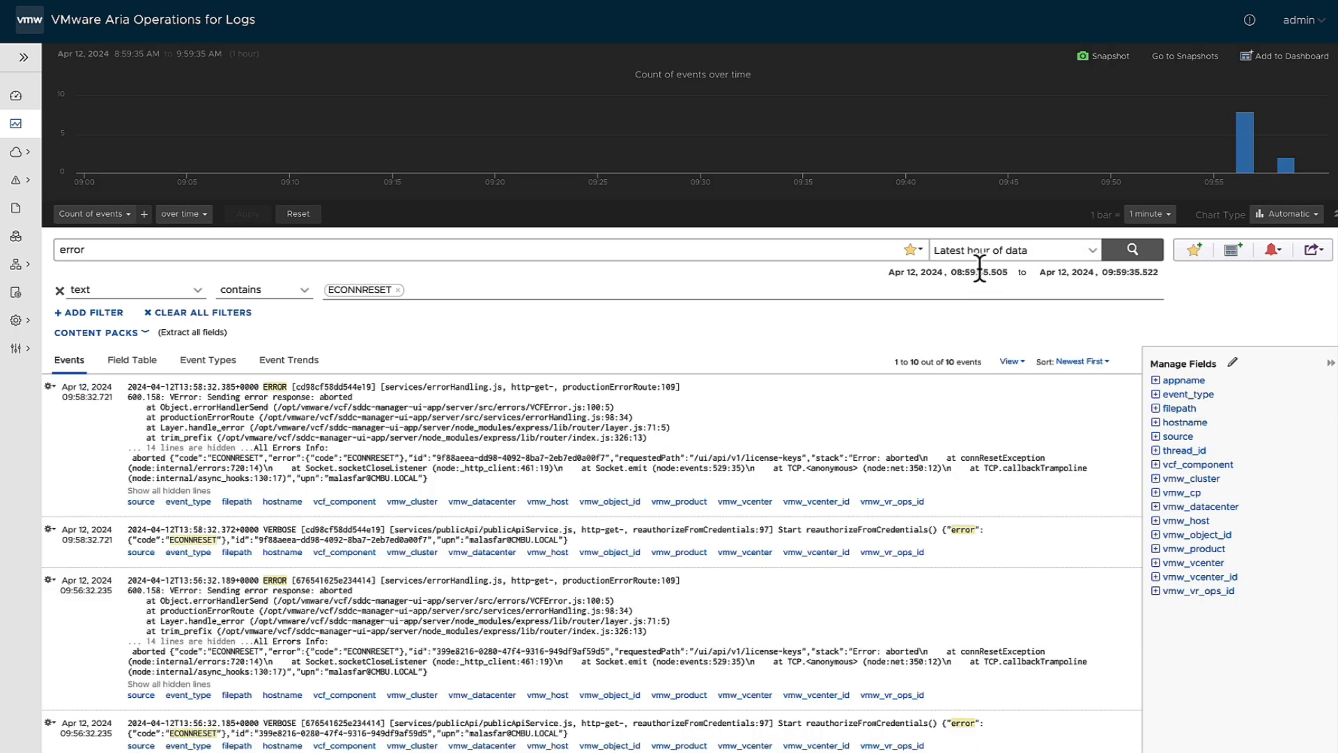
pyautogui.click(1012, 250)
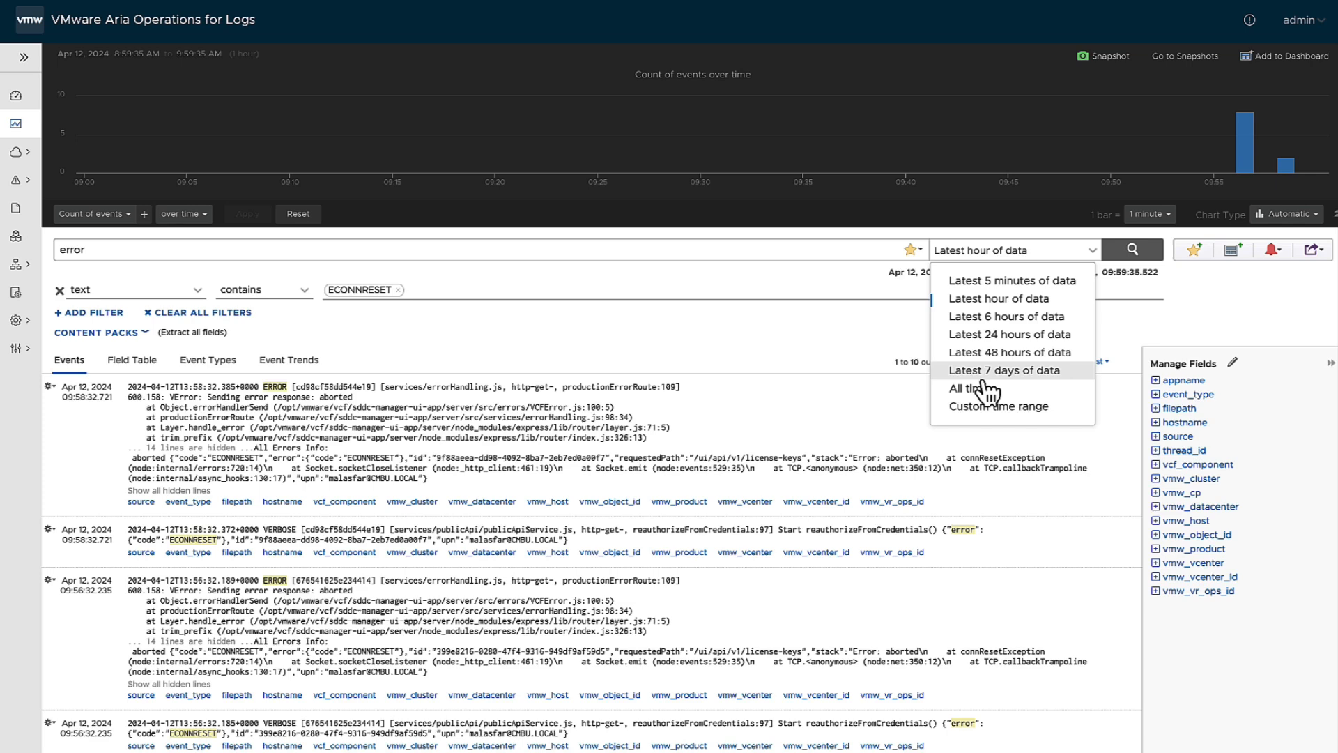
pyautogui.moveTo(1011, 351)
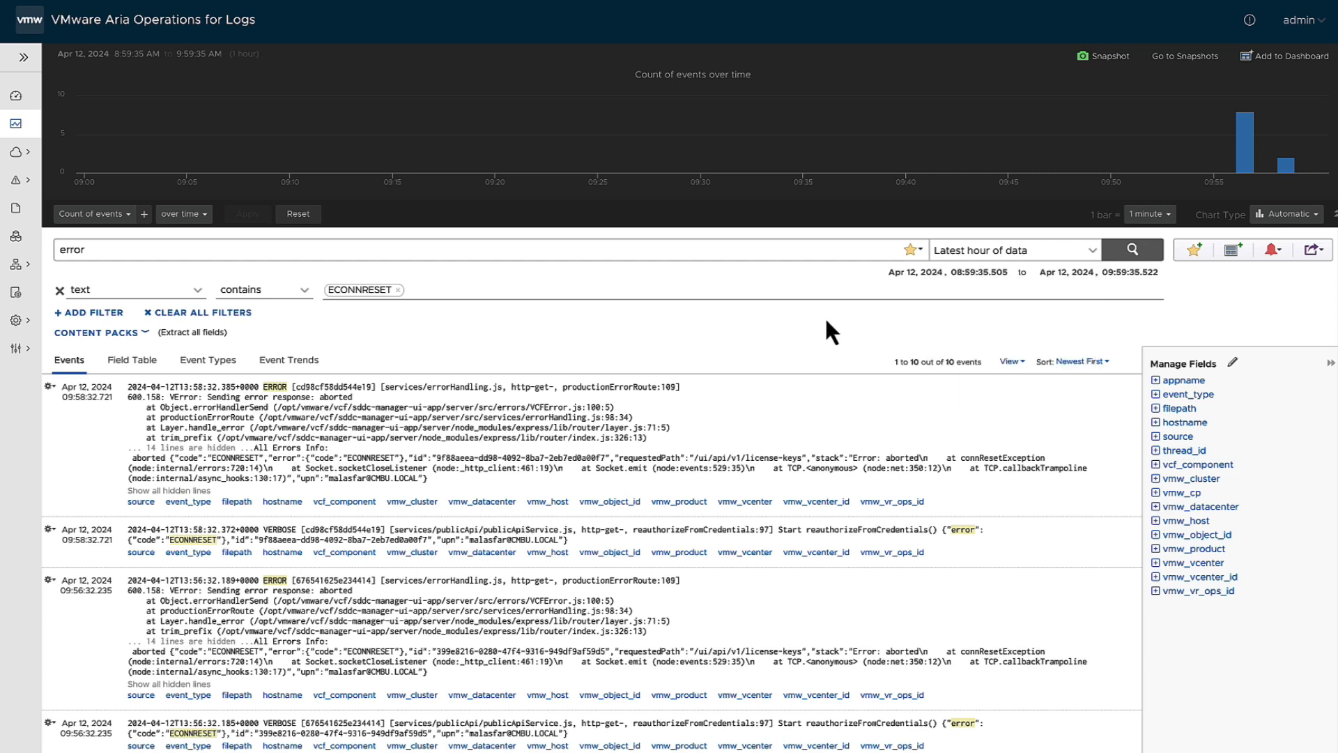
pyautogui.moveTo(67, 418)
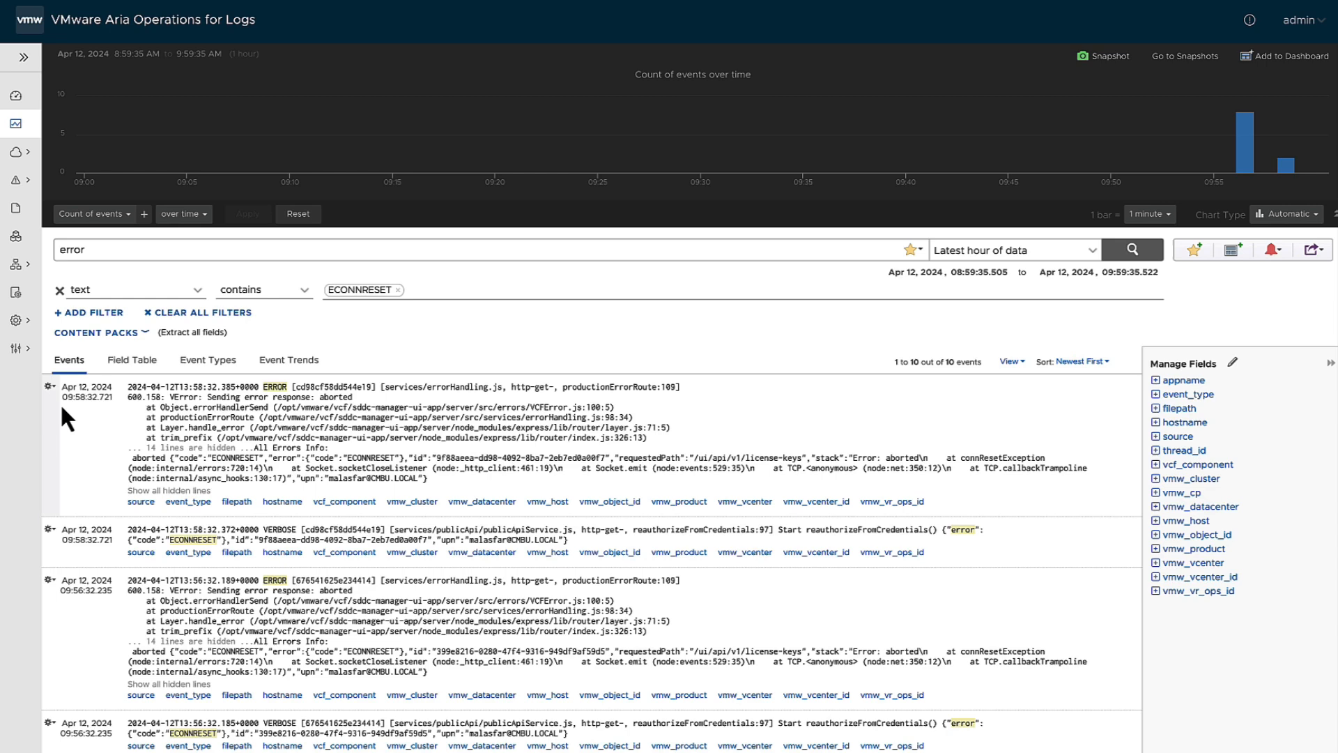
pyautogui.moveTo(87, 382)
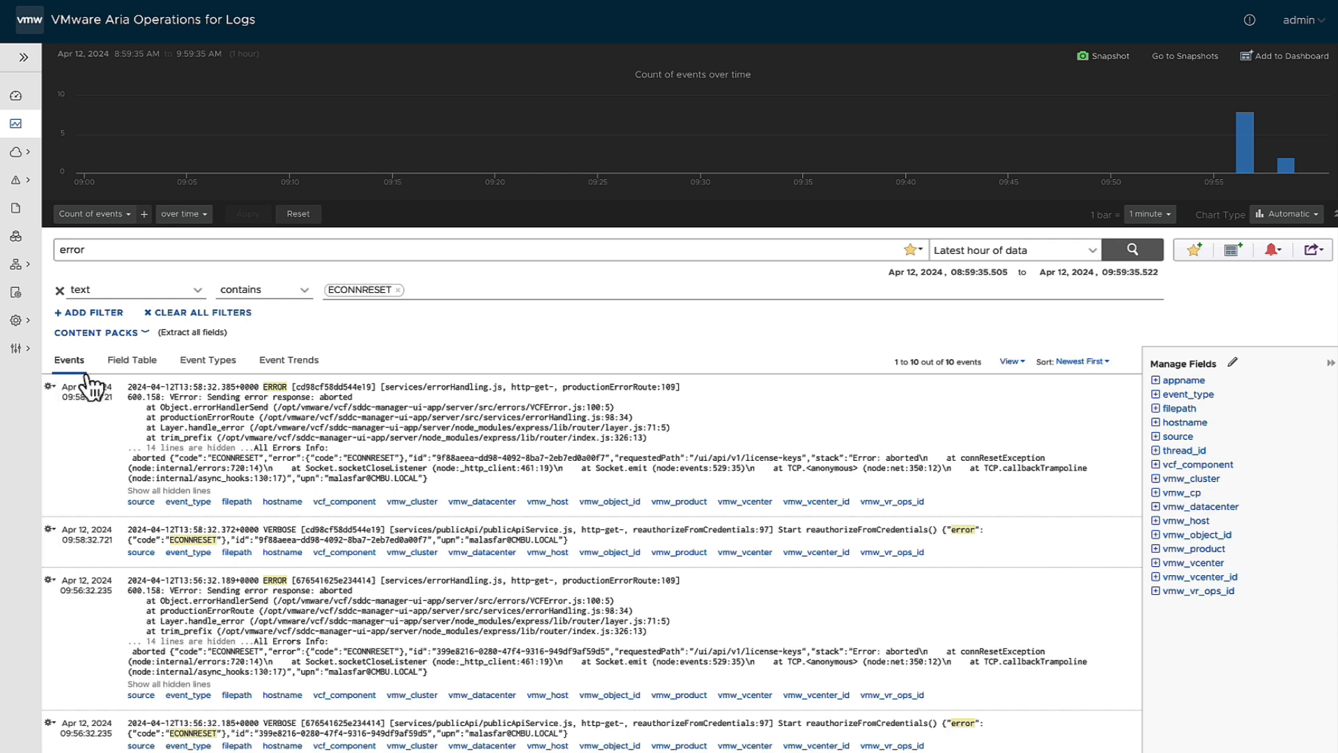
pyautogui.click(132, 360)
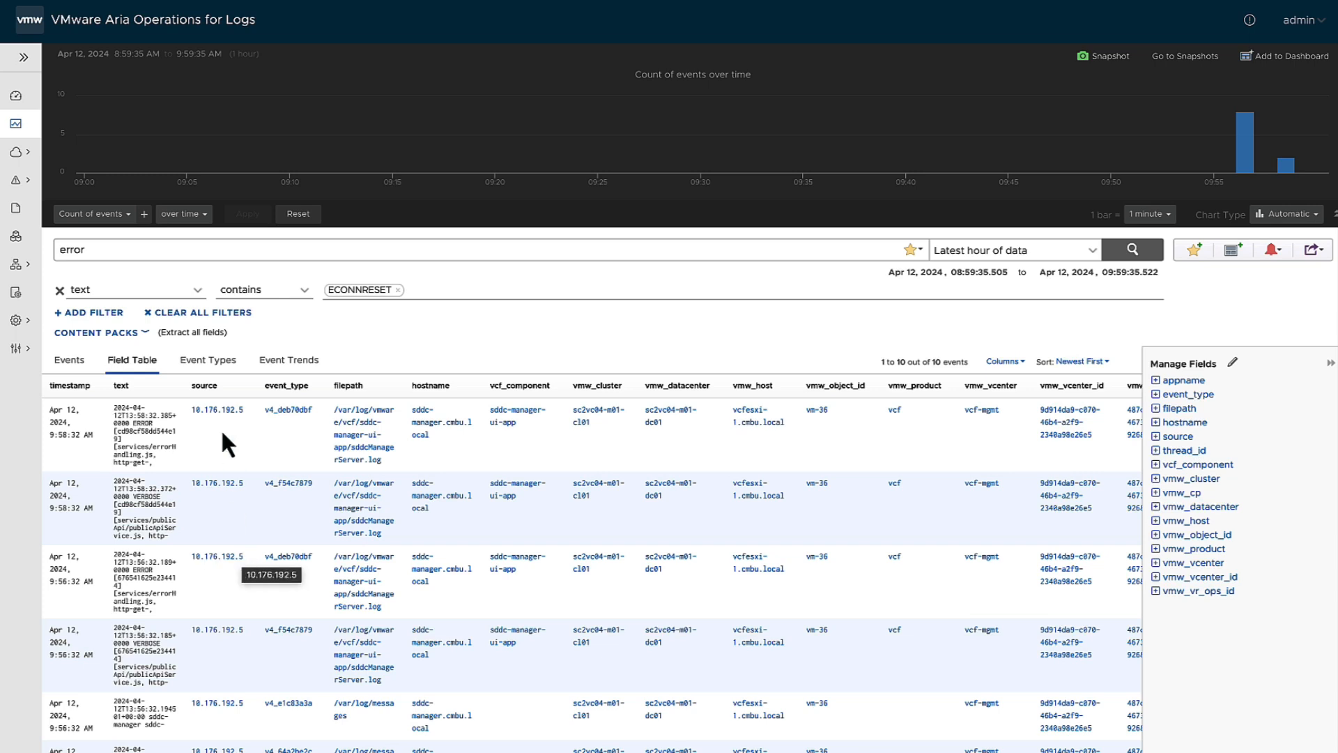
# - Group the ECONNRESET errors into event types, then bring up their Event Trends
pyautogui.click(208, 360)
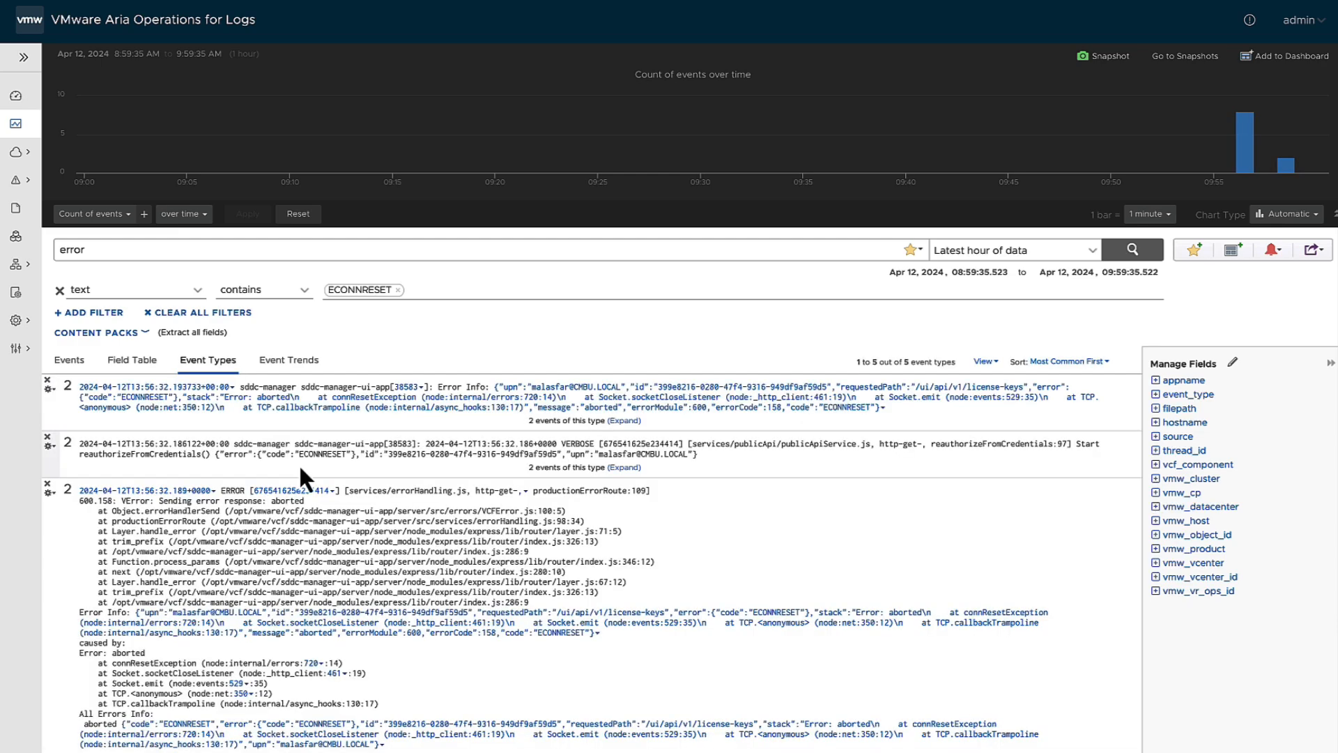
pyautogui.moveTo(311, 418)
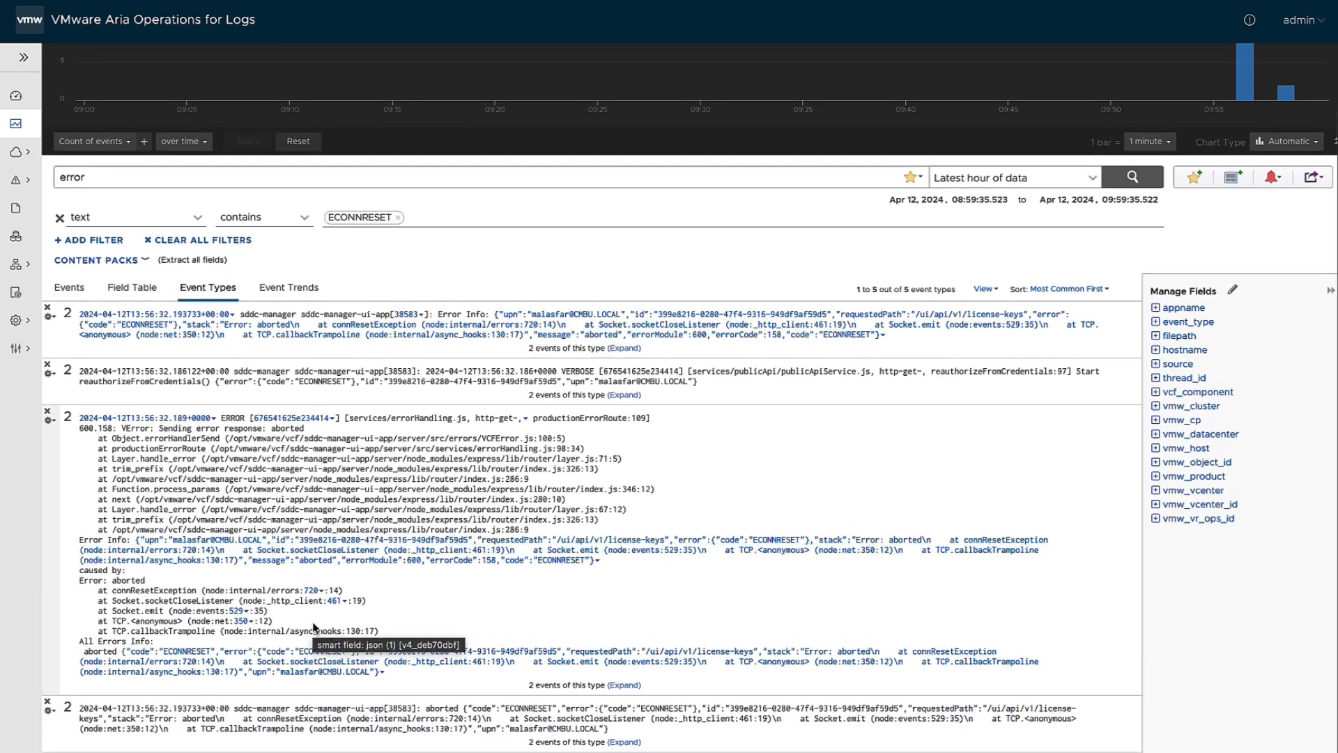
pyautogui.click(289, 287)
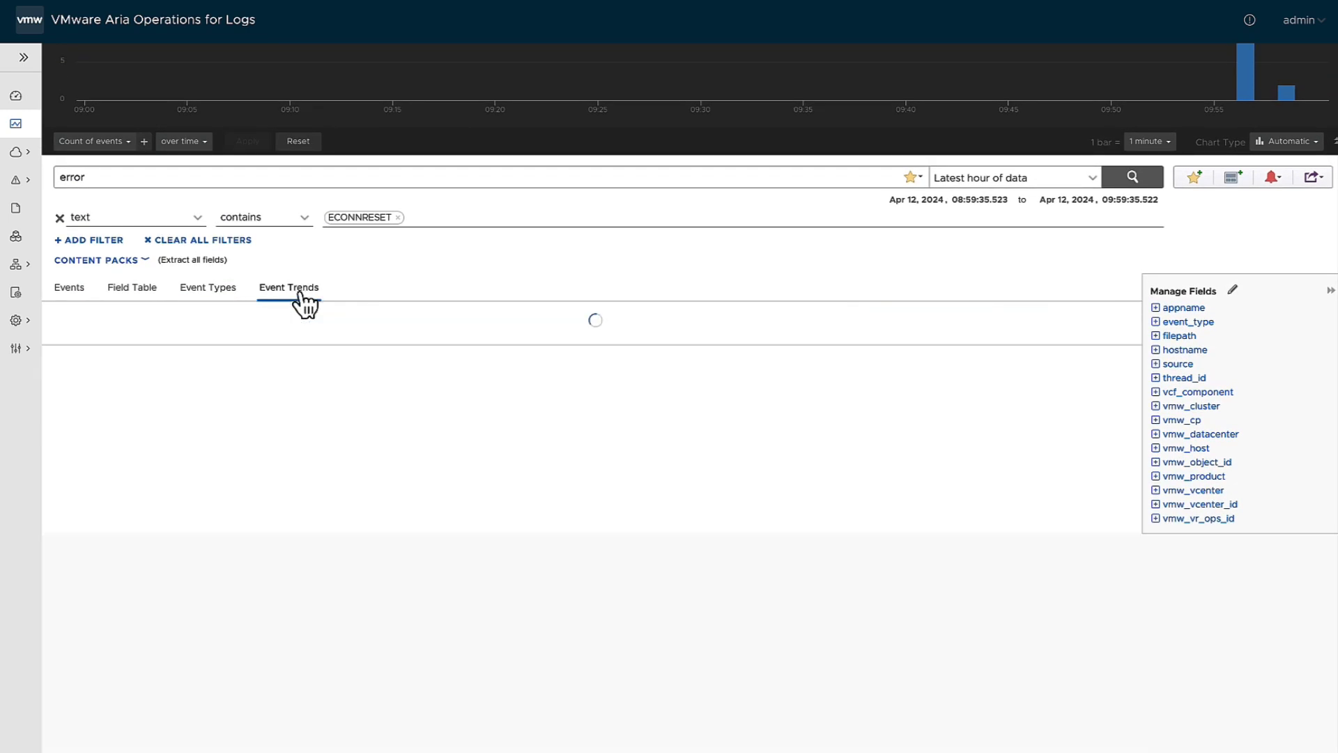
# - Review the five ECONNRESET event types increasing versus the previous 10 hours
pyautogui.click(289, 287)
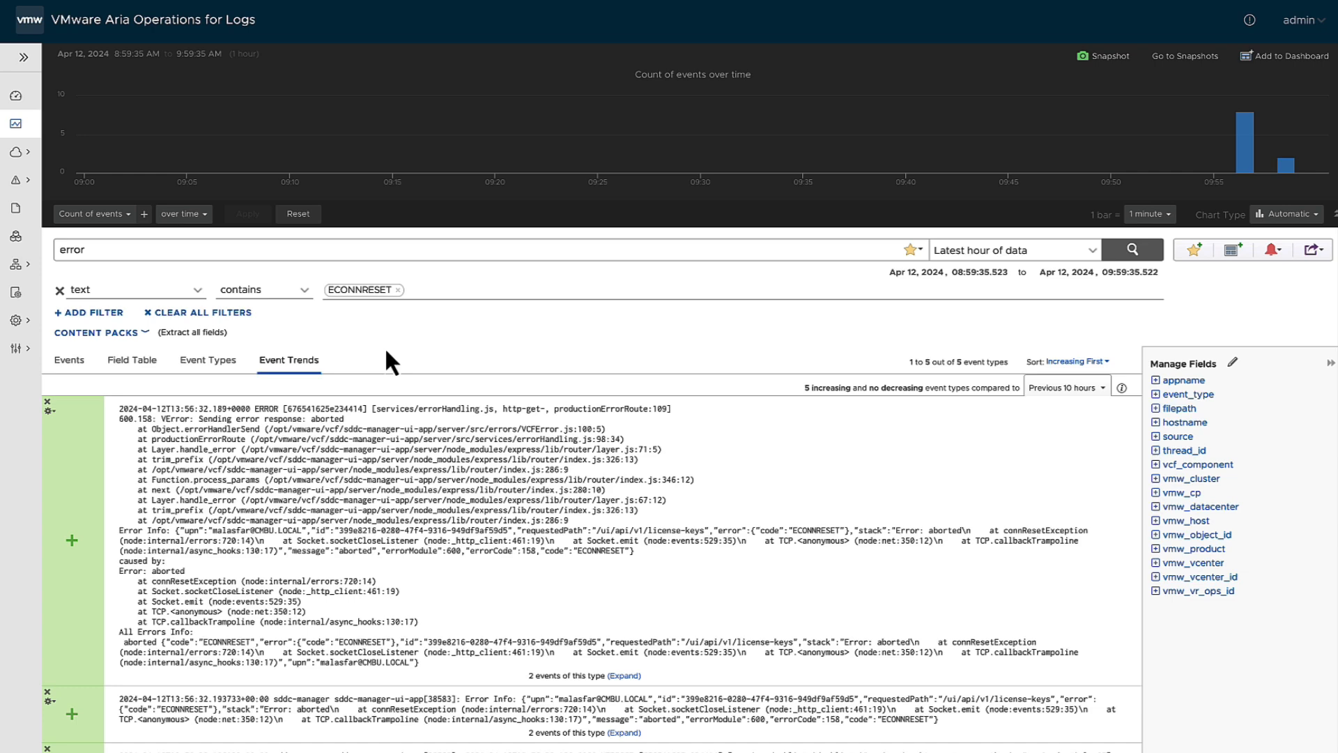
pyautogui.moveTo(363, 450)
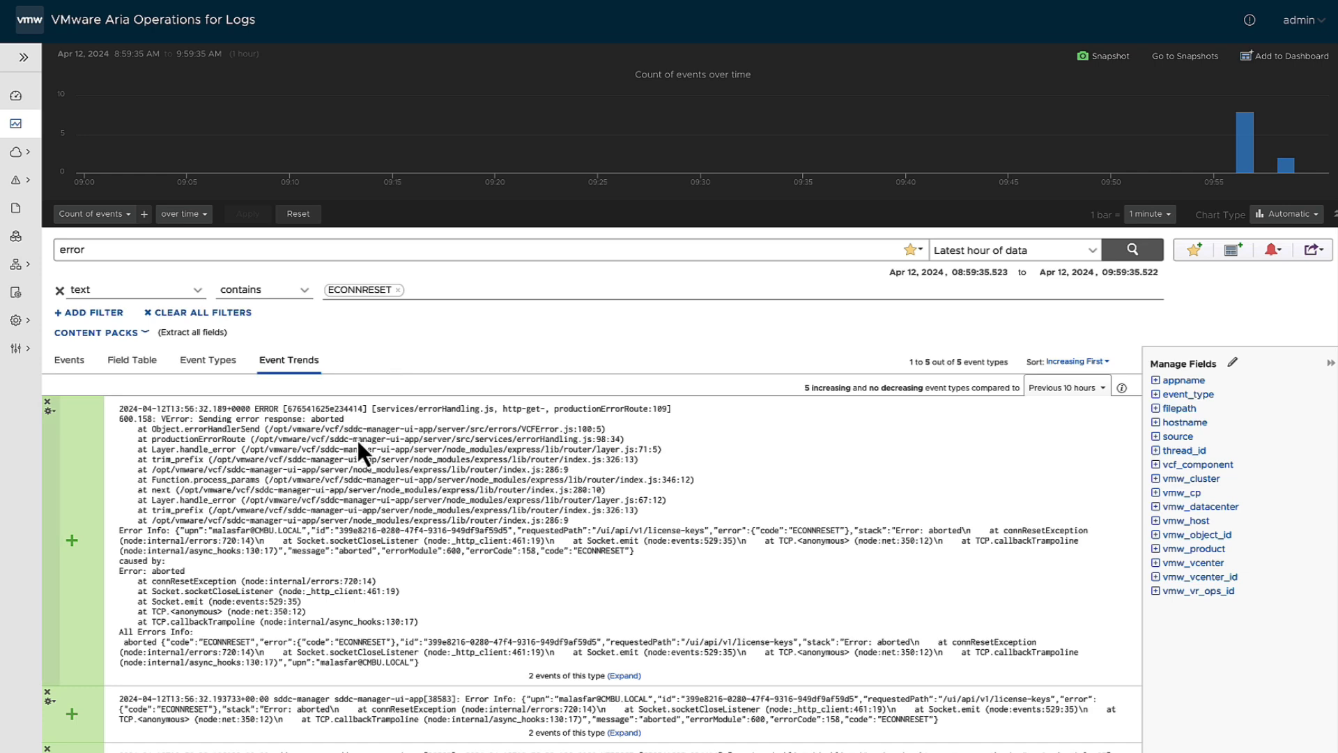
pyautogui.scroll(-3)
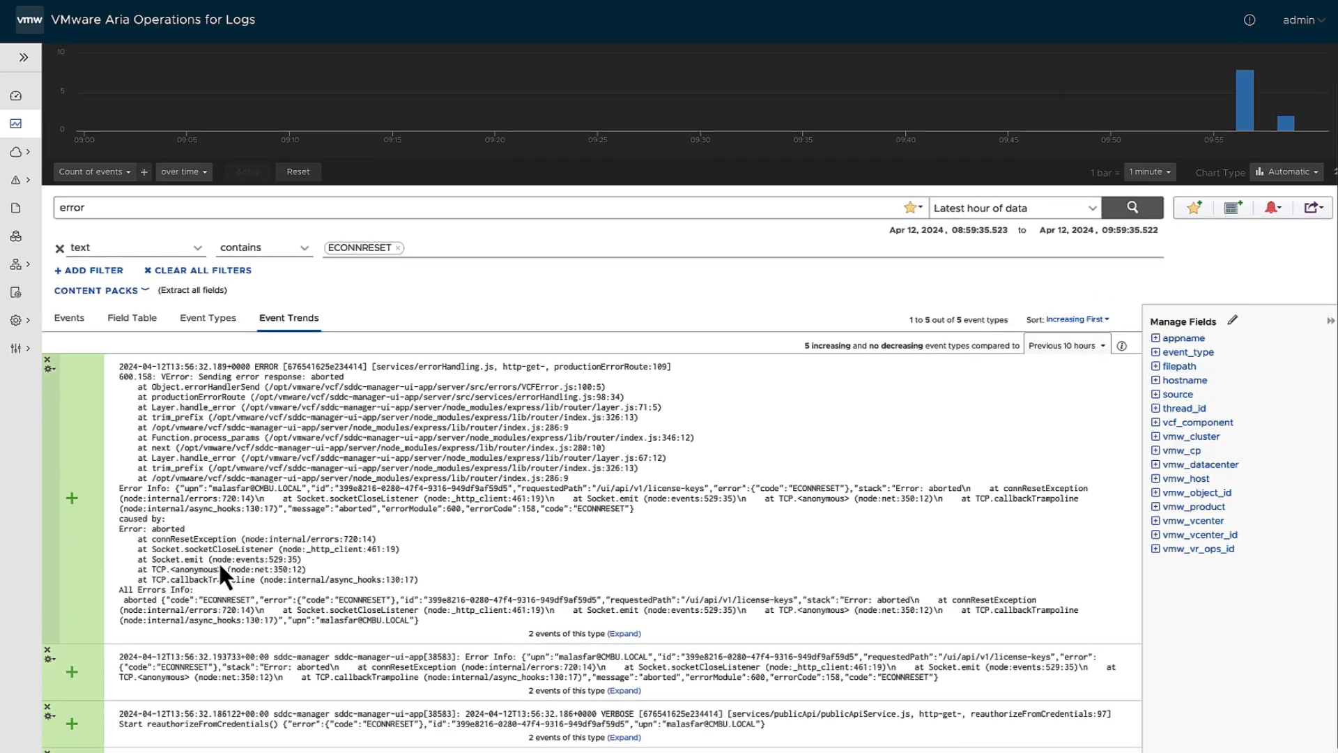
pyautogui.moveTo(1187, 294)
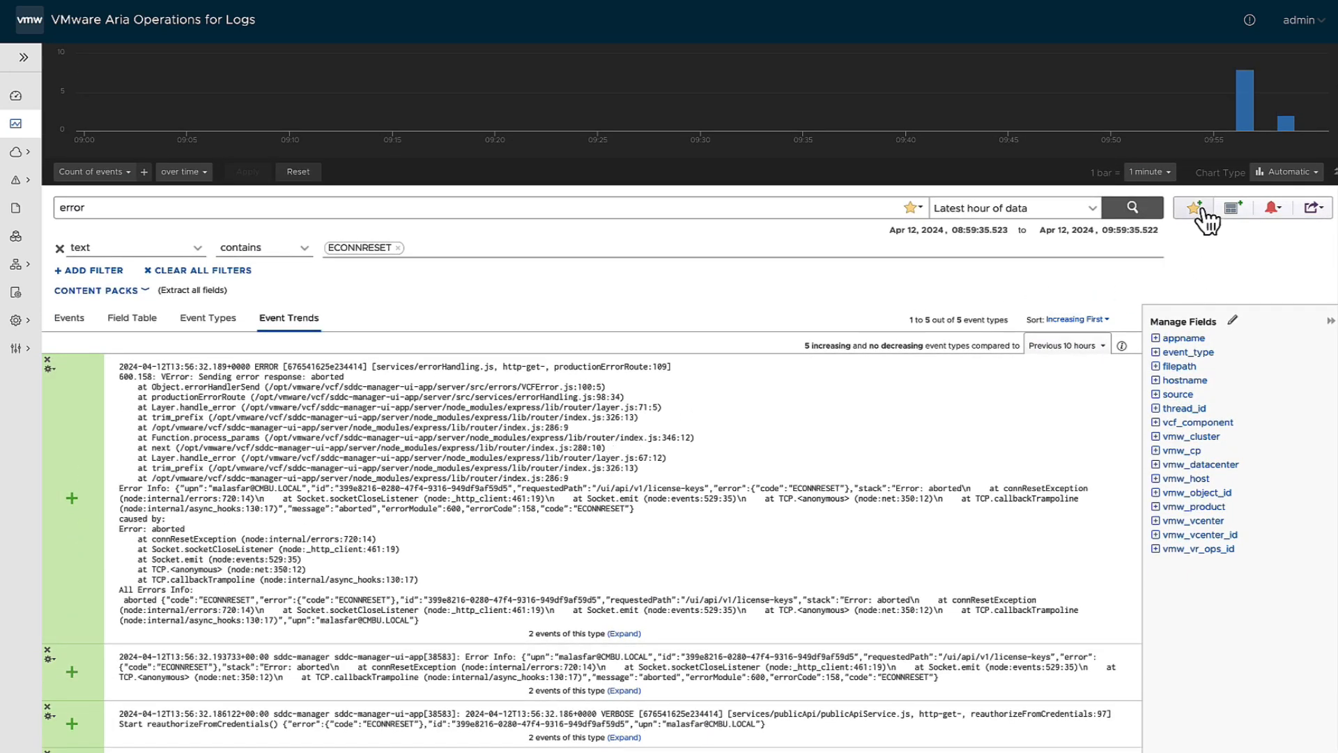
pyautogui.moveTo(1195, 208)
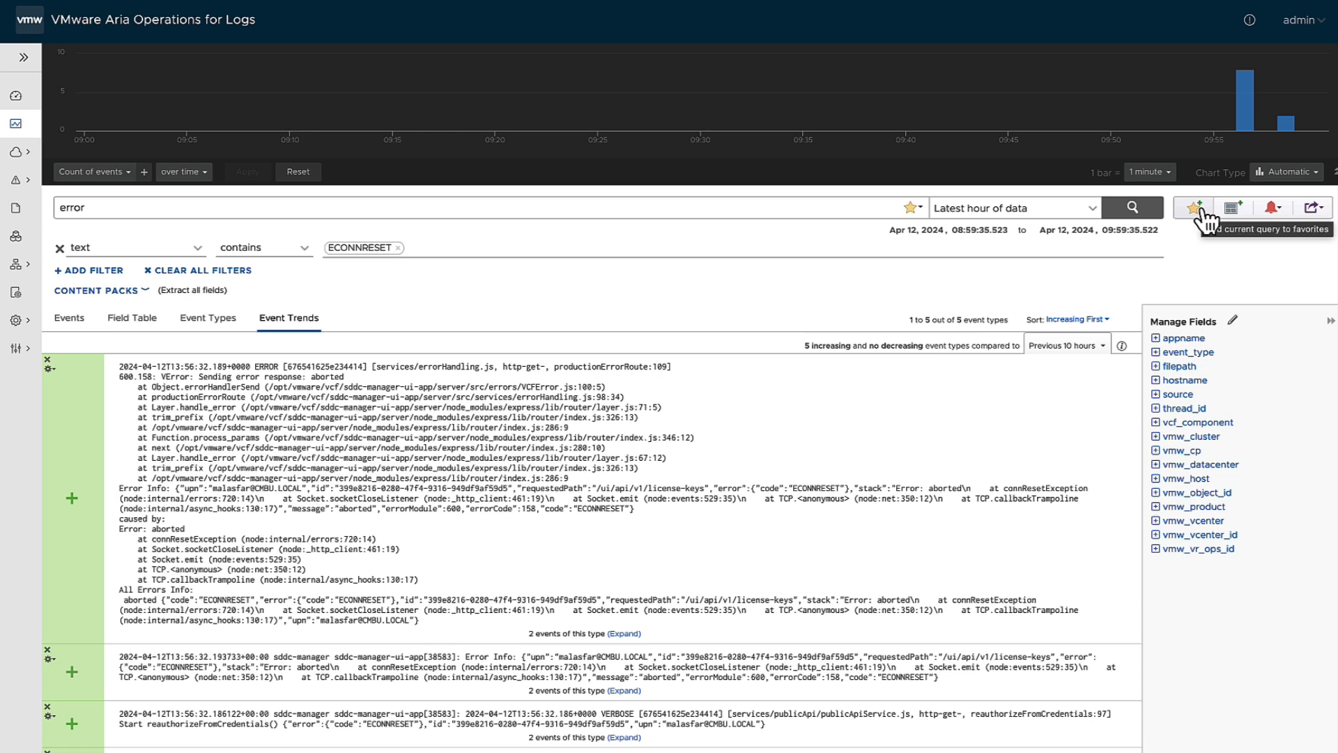
pyautogui.moveTo(580, 287)
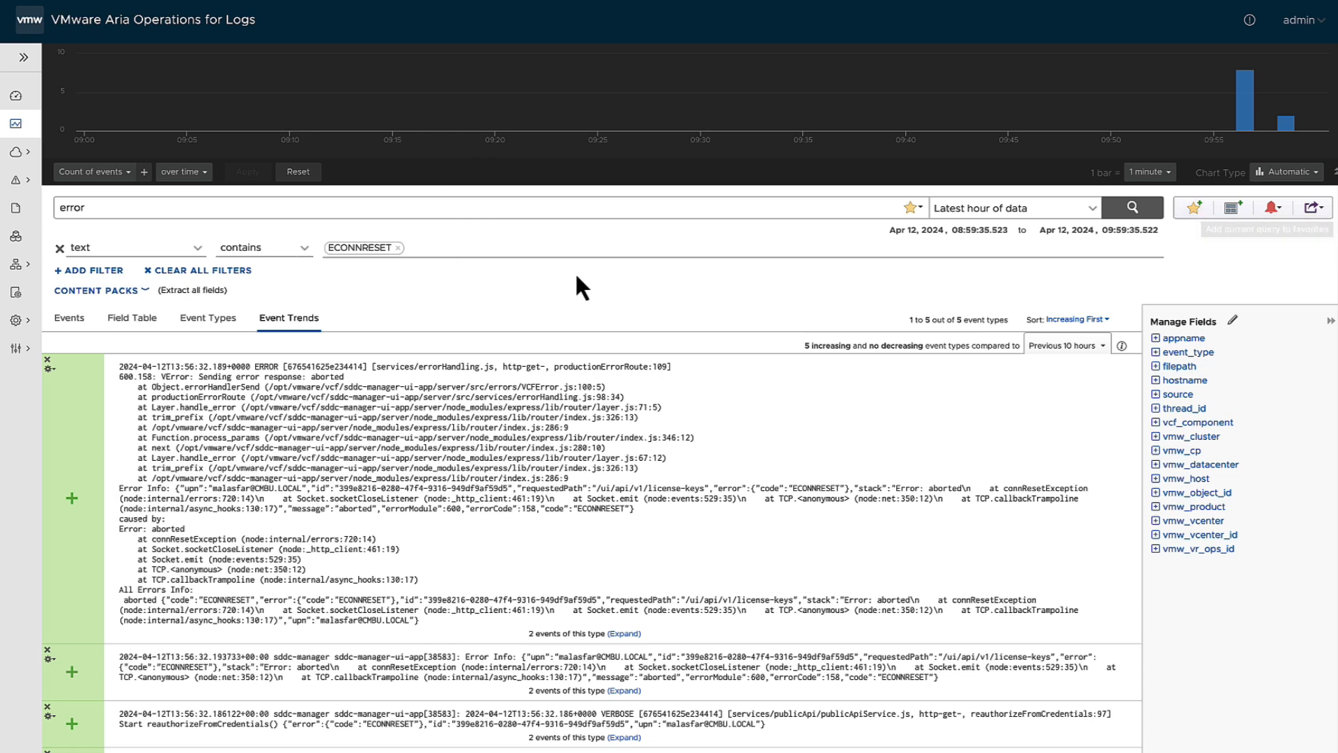
pyautogui.moveTo(1046, 289)
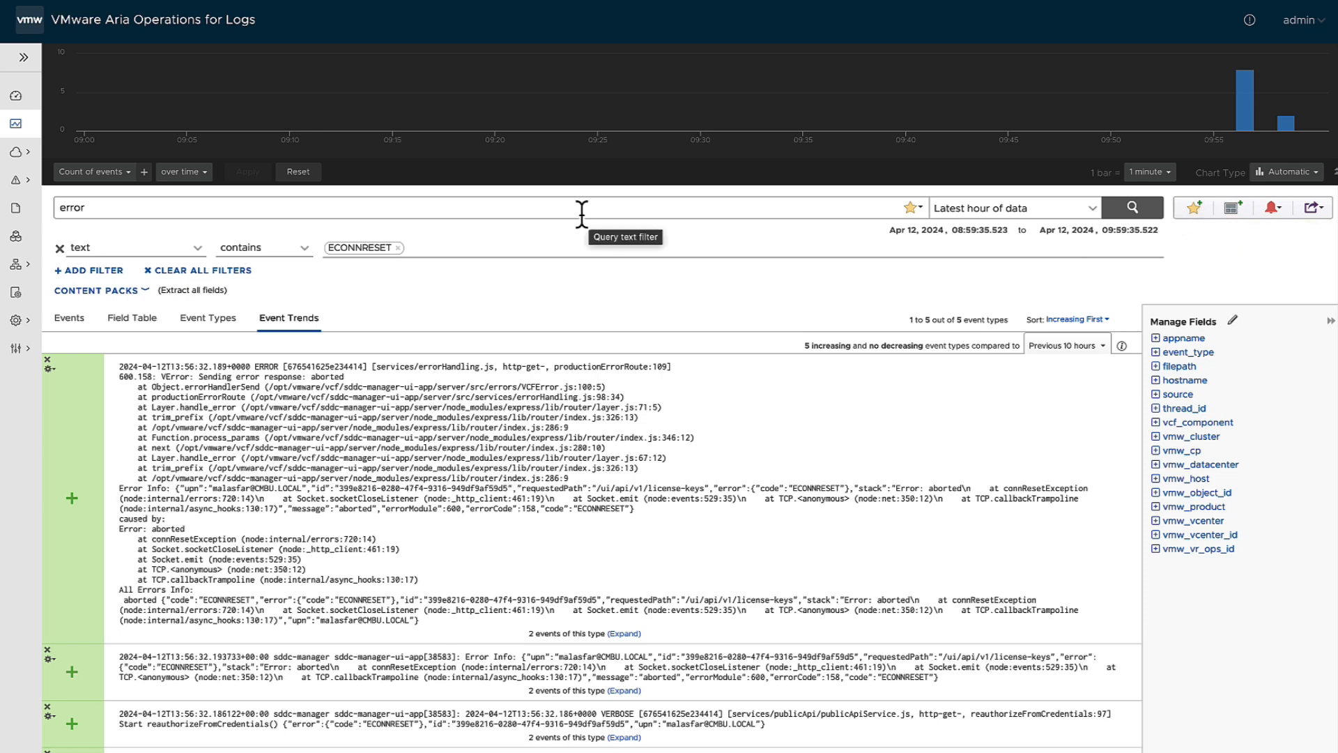
pyautogui.moveTo(1005, 309)
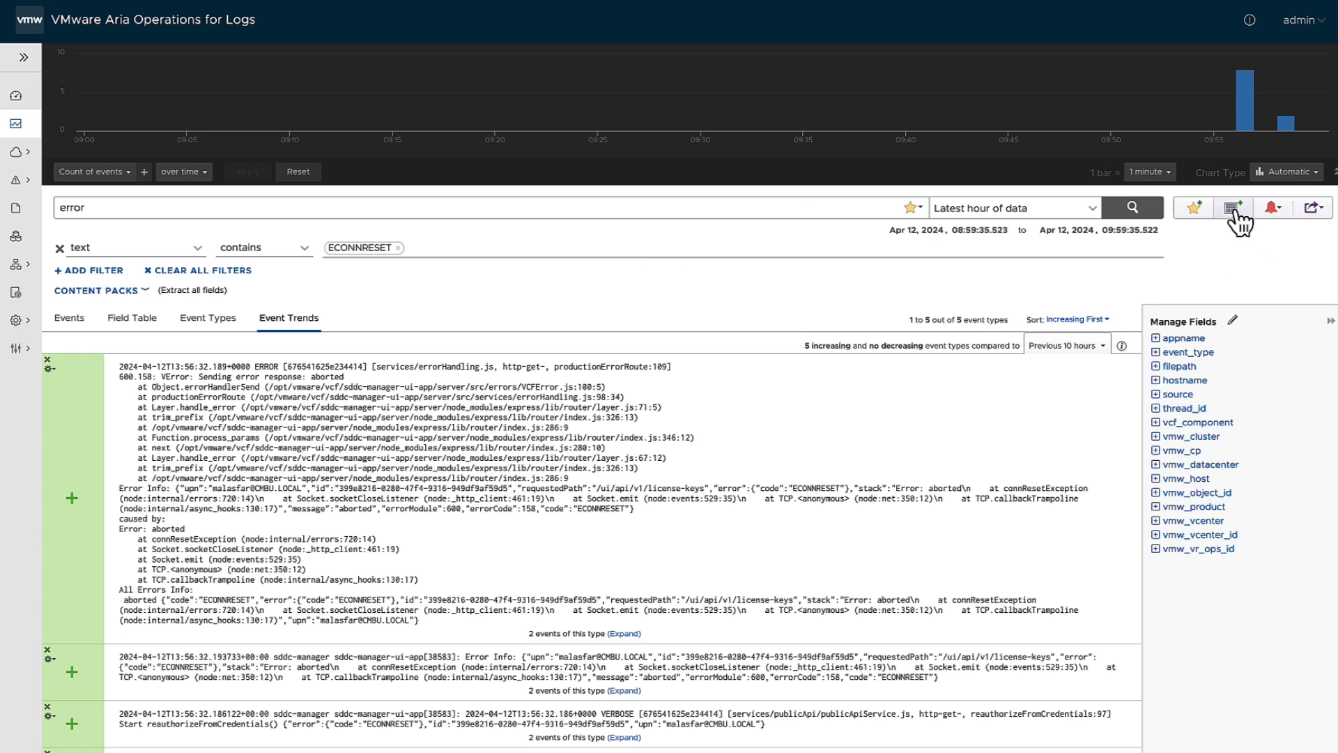
pyautogui.moveTo(1234, 208)
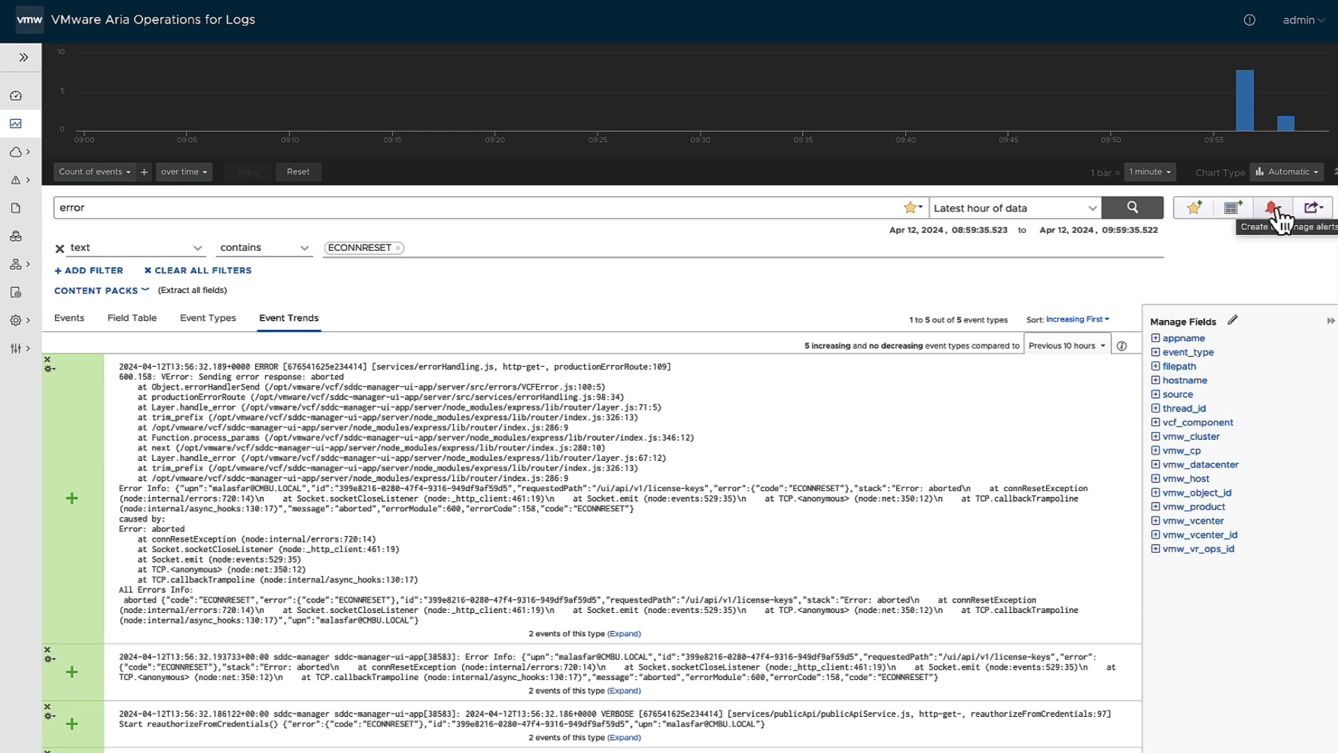
pyautogui.moveTo(1314, 207)
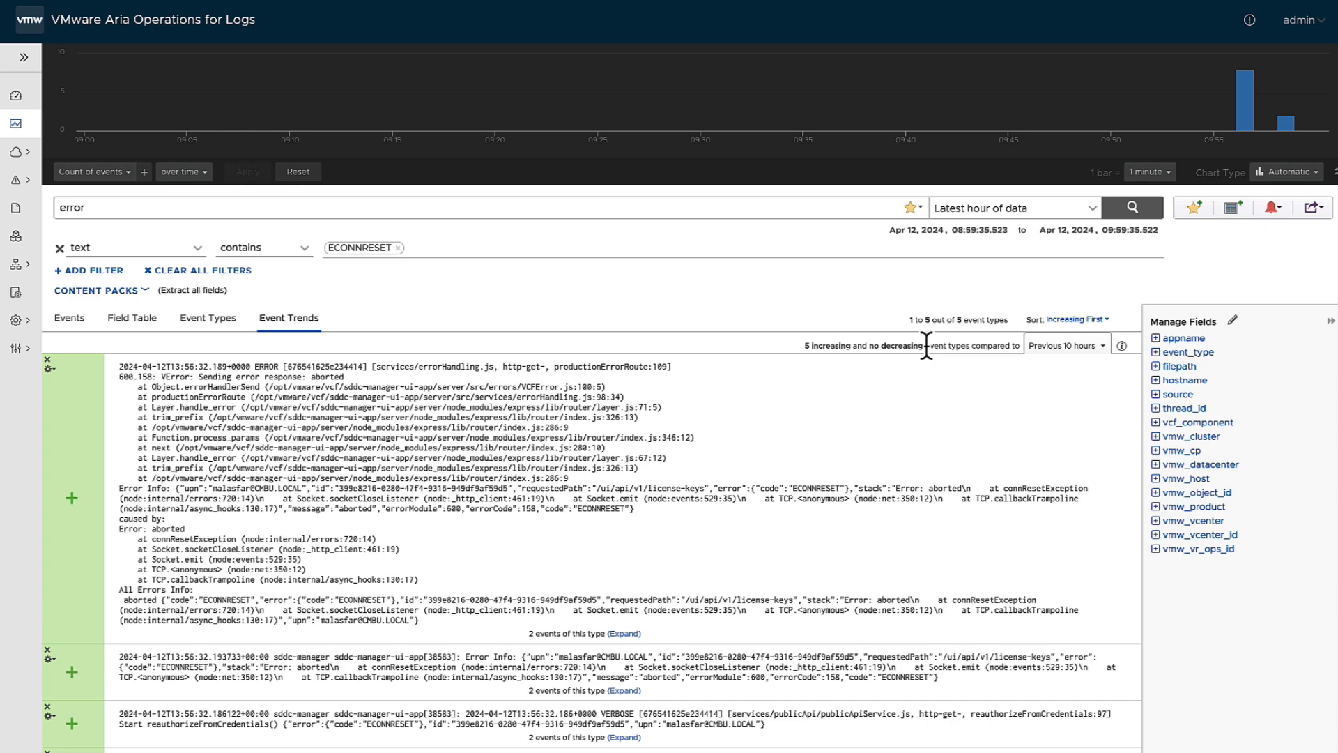
pyautogui.moveTo(881, 306)
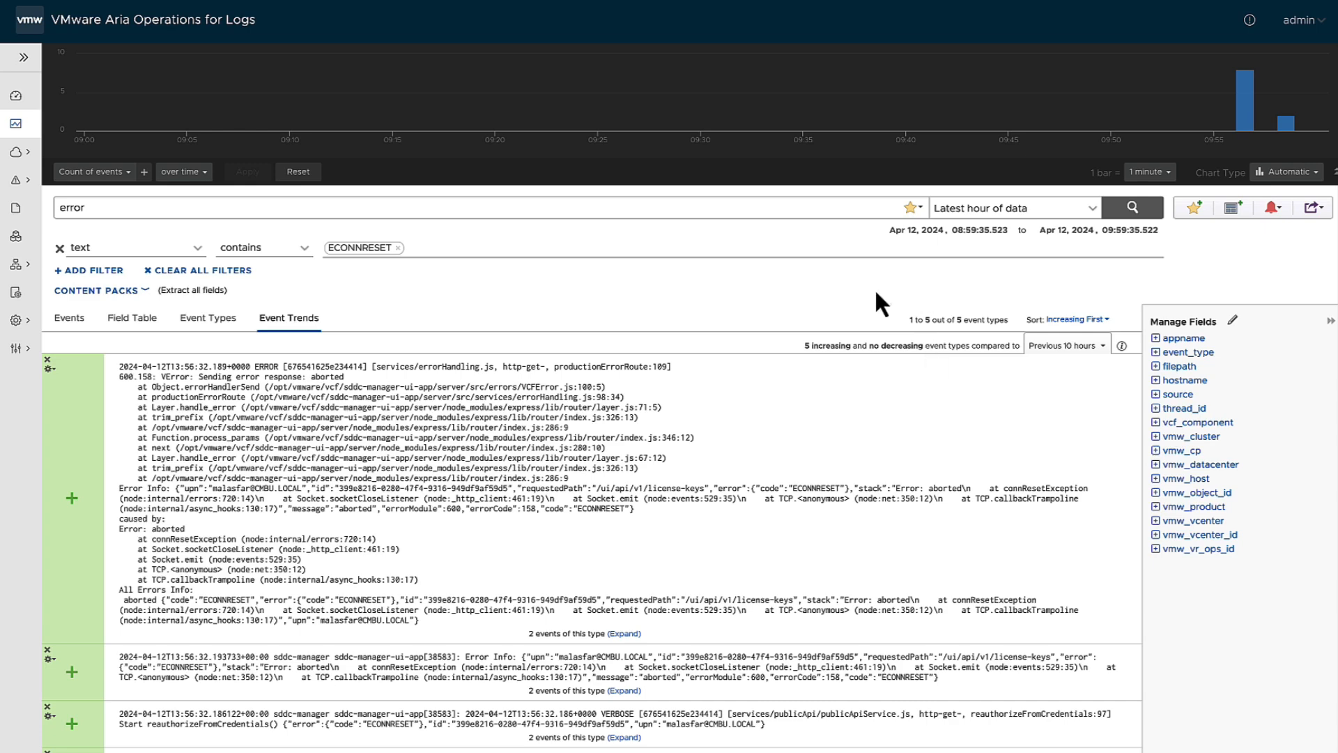